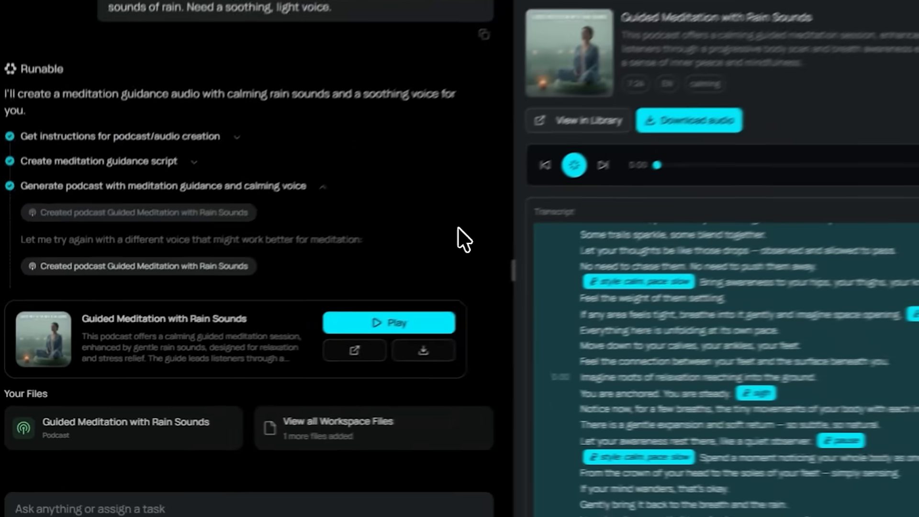
Start a fresh podcast task for a conversational SpaceX podcast with fun facts
click(388, 322)
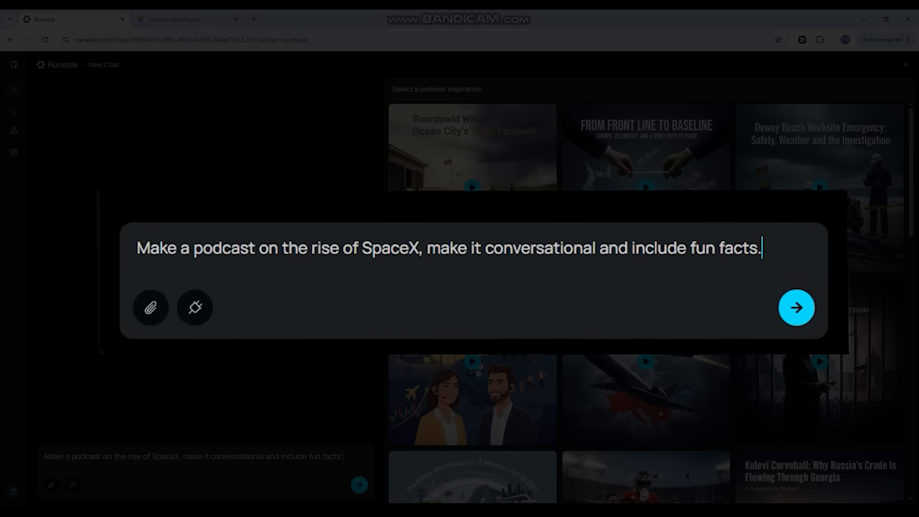
Submit the request and scroll through 'The Rise of SpaceX' Sam-and-Alex transcript
click(796, 307)
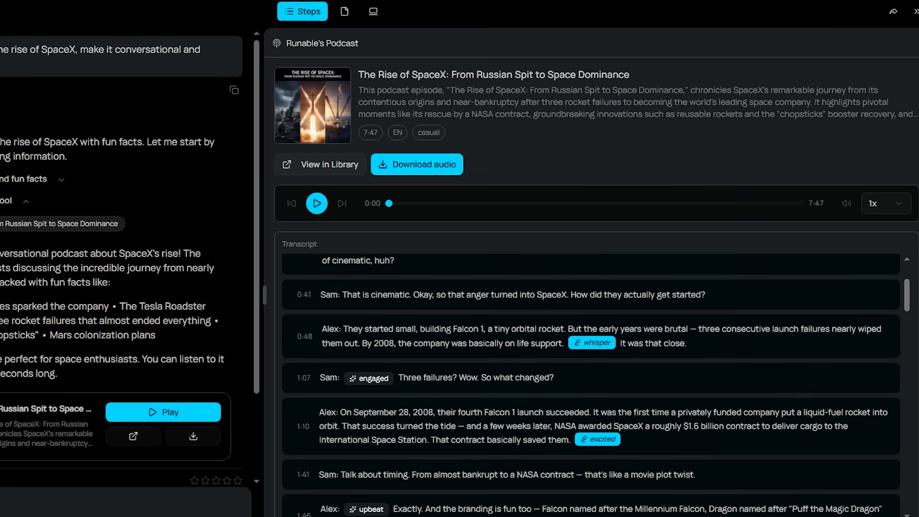
scroll(down, 3)
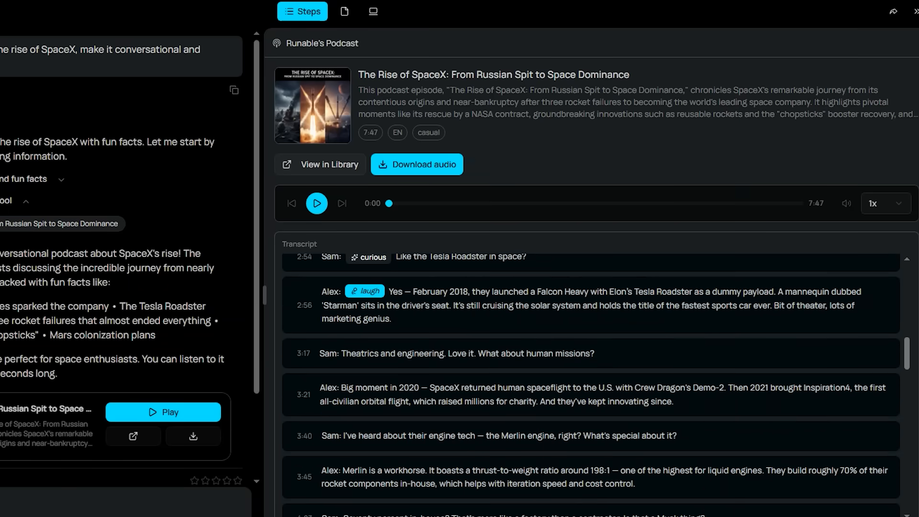
click(317, 203)
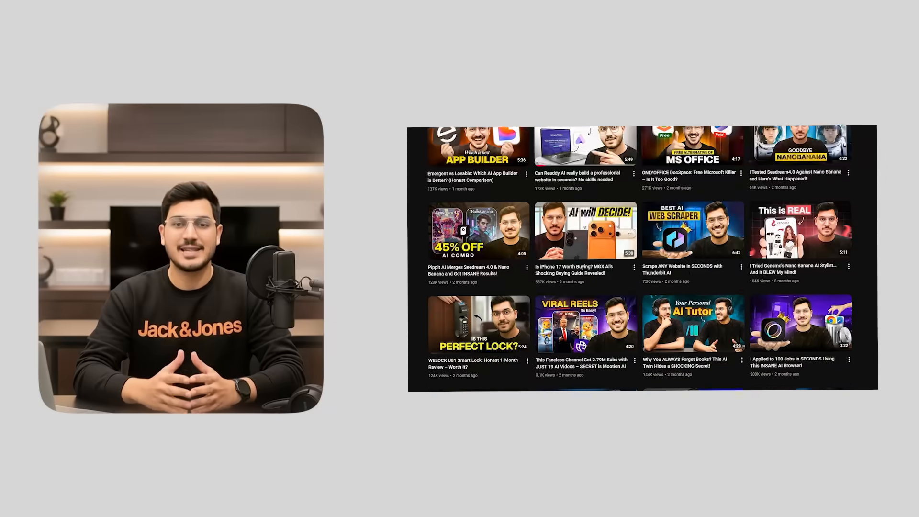
scroll(down, 3)
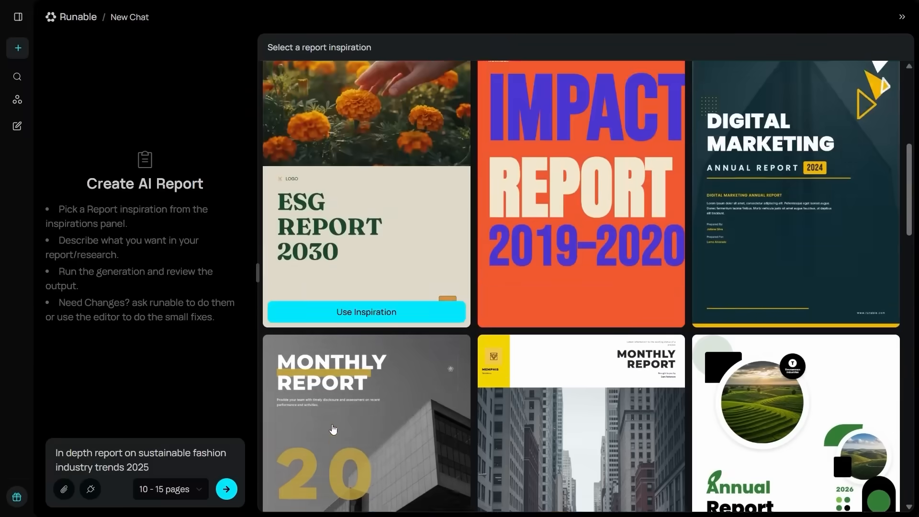
Choose a report design as inspiration for the sustainable fashion 2025 report
scroll(down, 3)
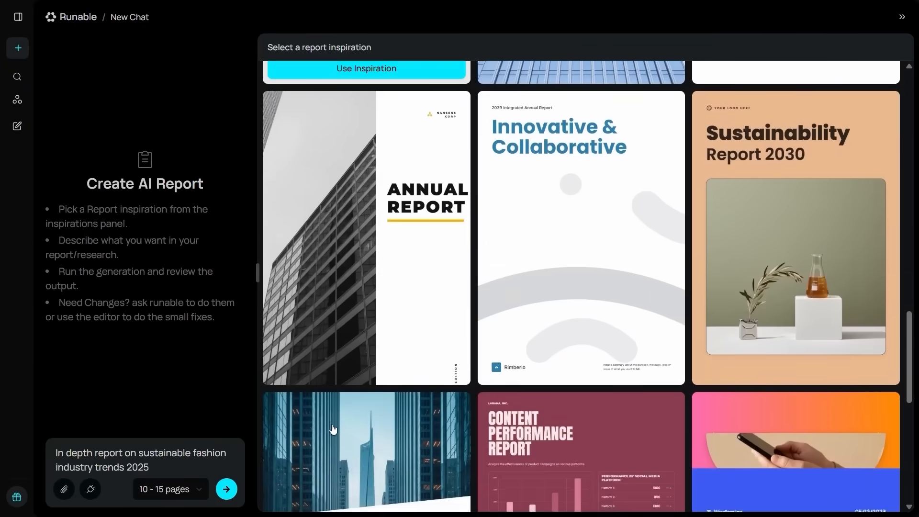
click(226, 488)
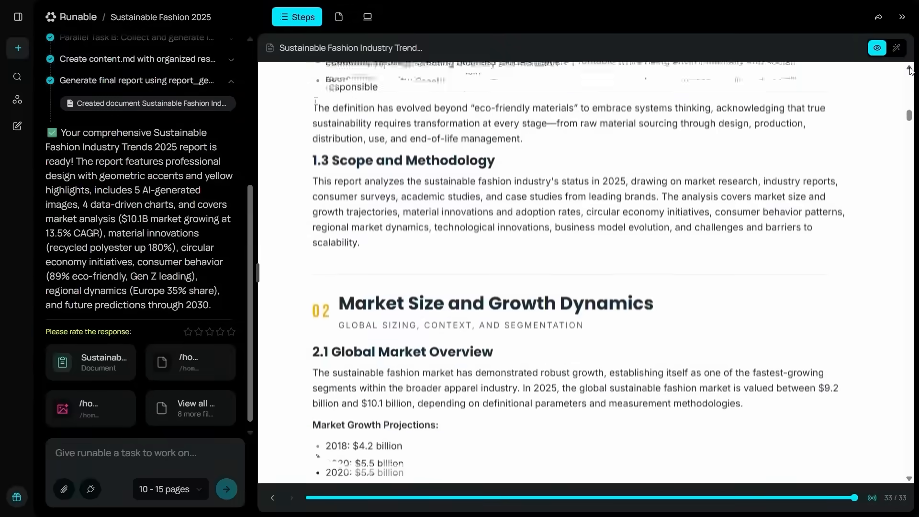
Browse the finished report's market size and methodology sections
scroll(down, 3)
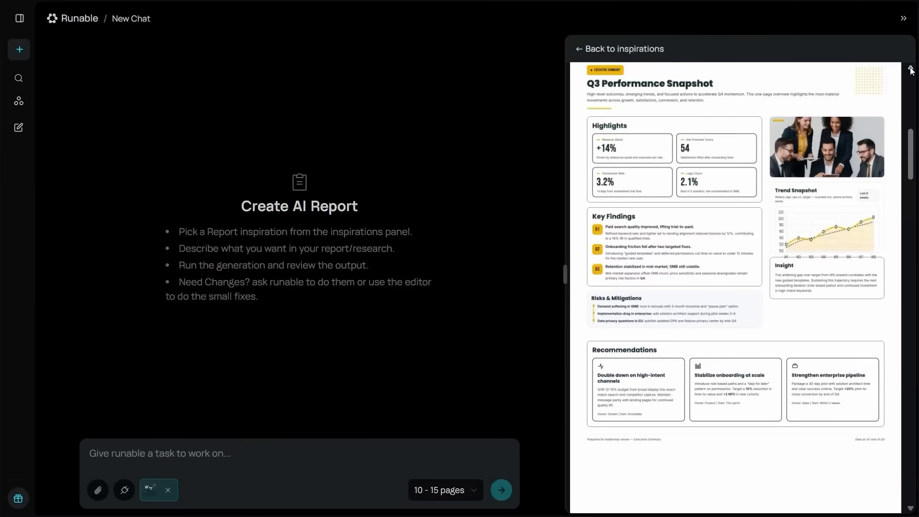
scroll(down, 3)
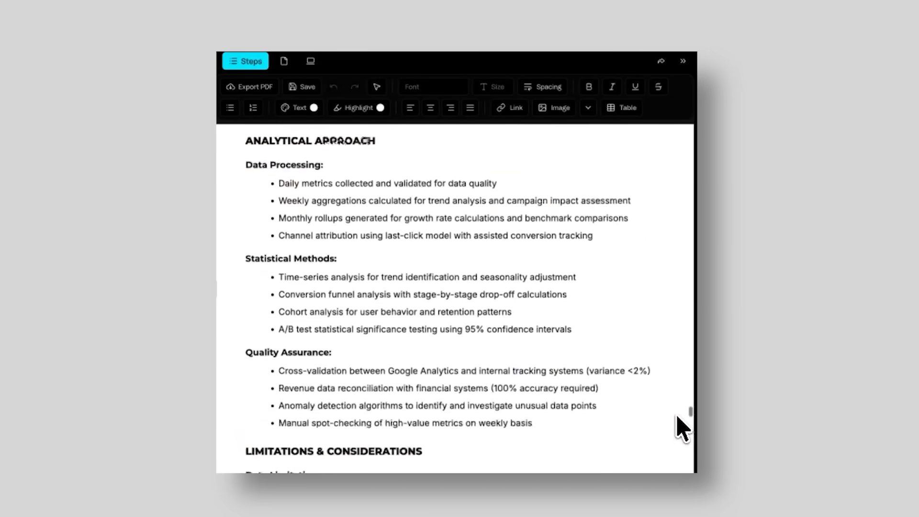
scroll(down, 3)
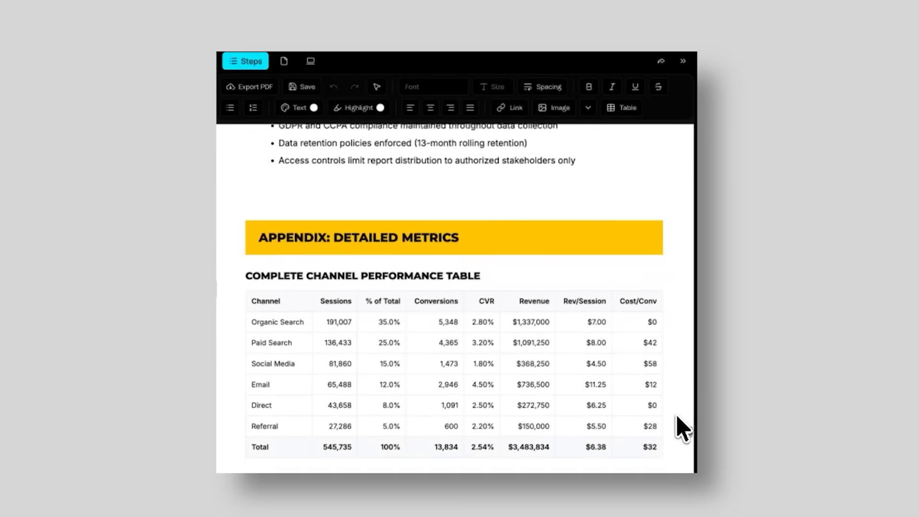
scroll(down, 3)
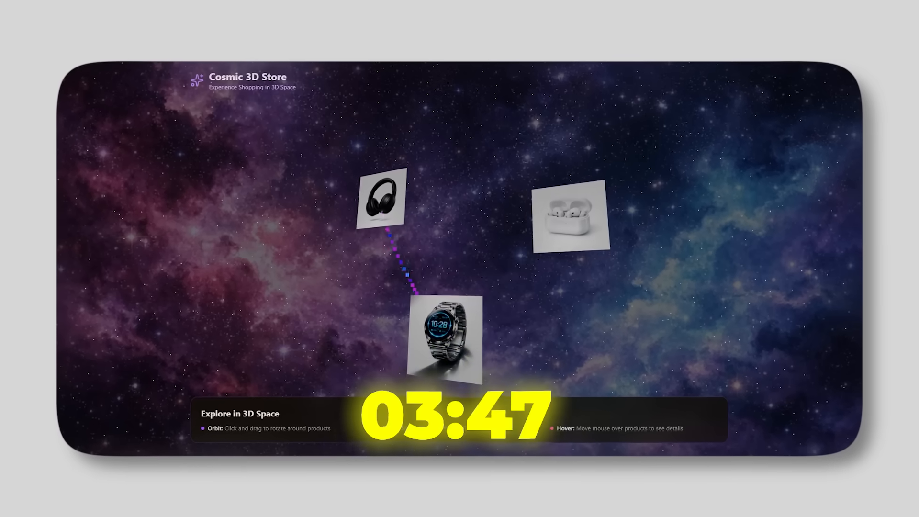
mouse_move(449, 334)
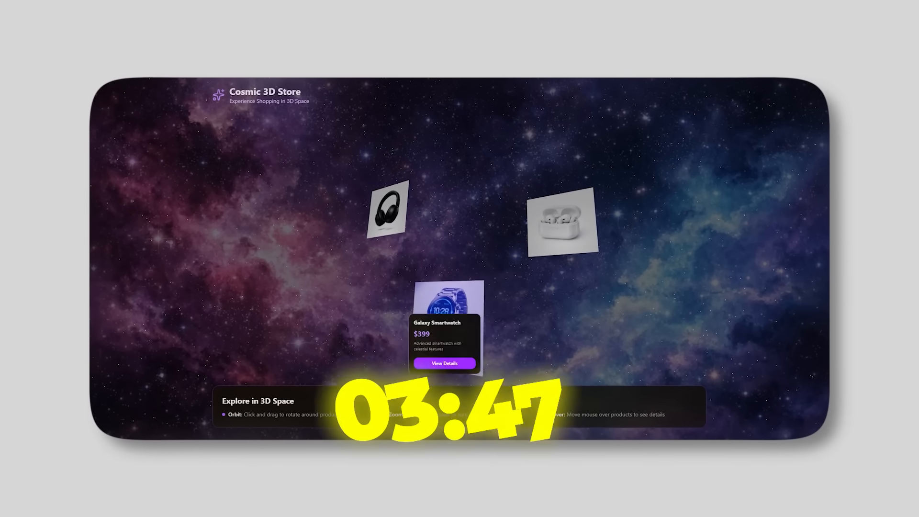